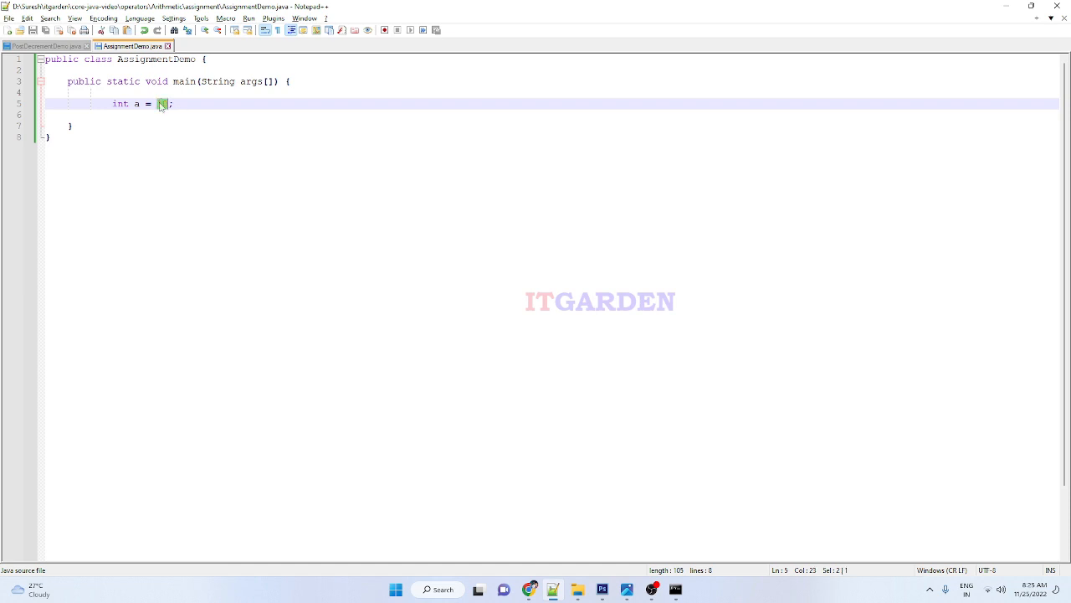
Type 10 after the equals sign so line 5 reads int a = 10;
type("0")
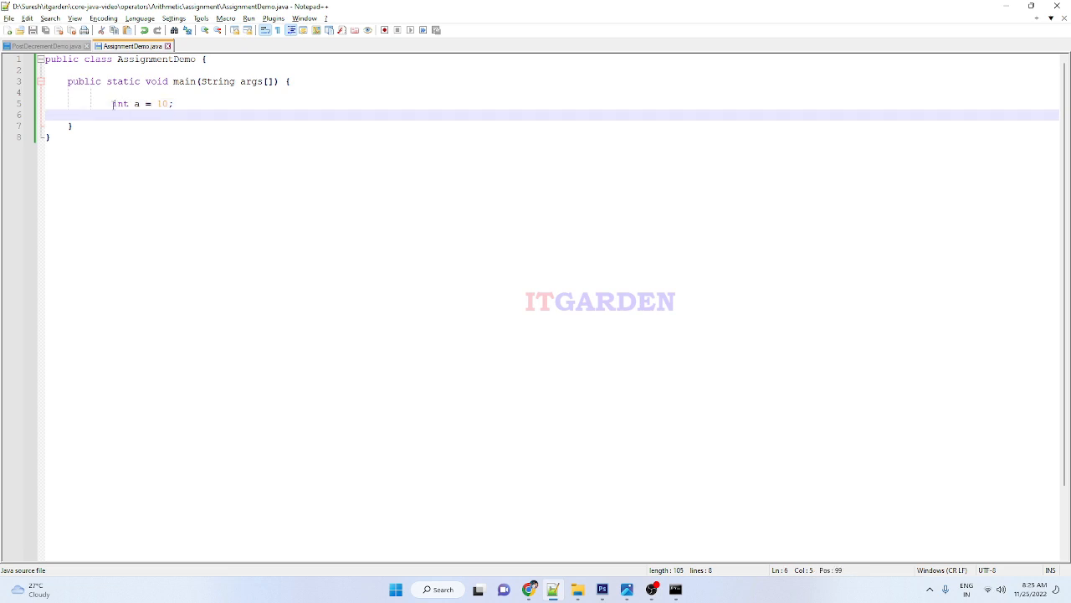
left_click_drag(113, 103, 173, 103)
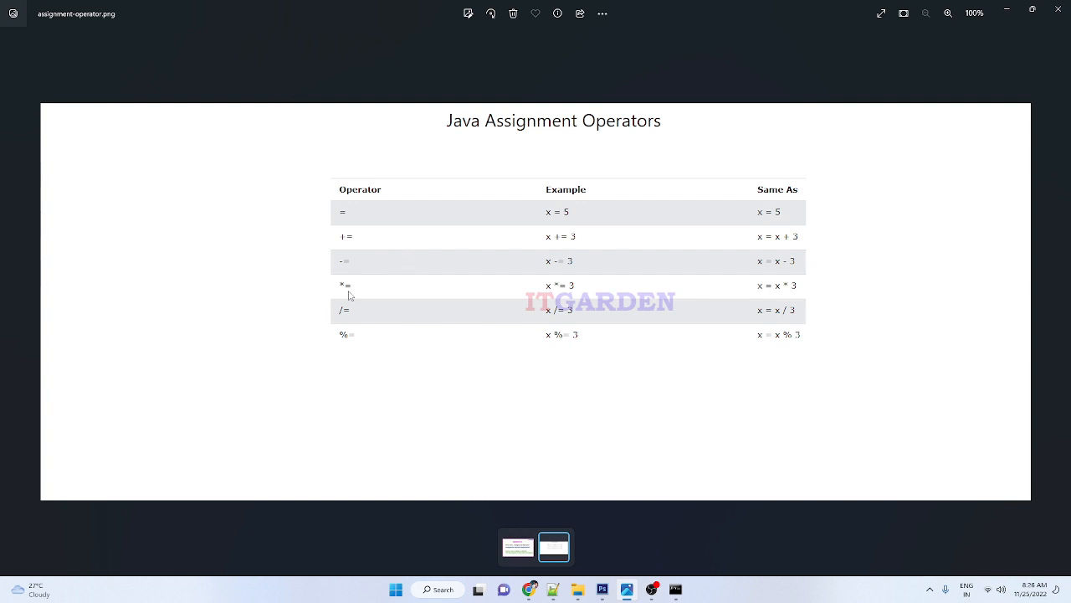
mouse_move(349, 346)
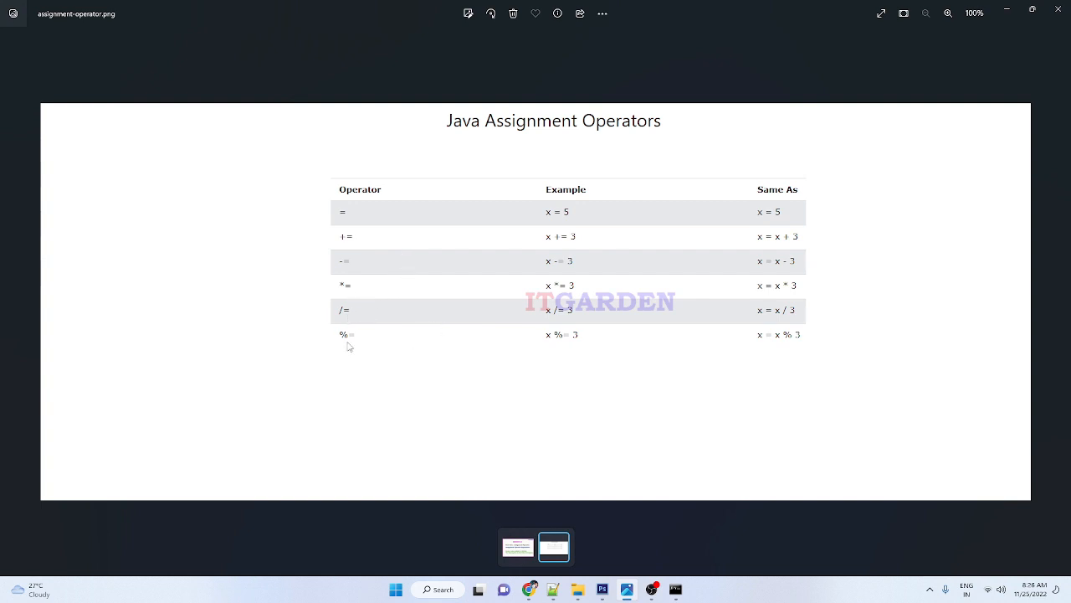
mouse_move(421, 391)
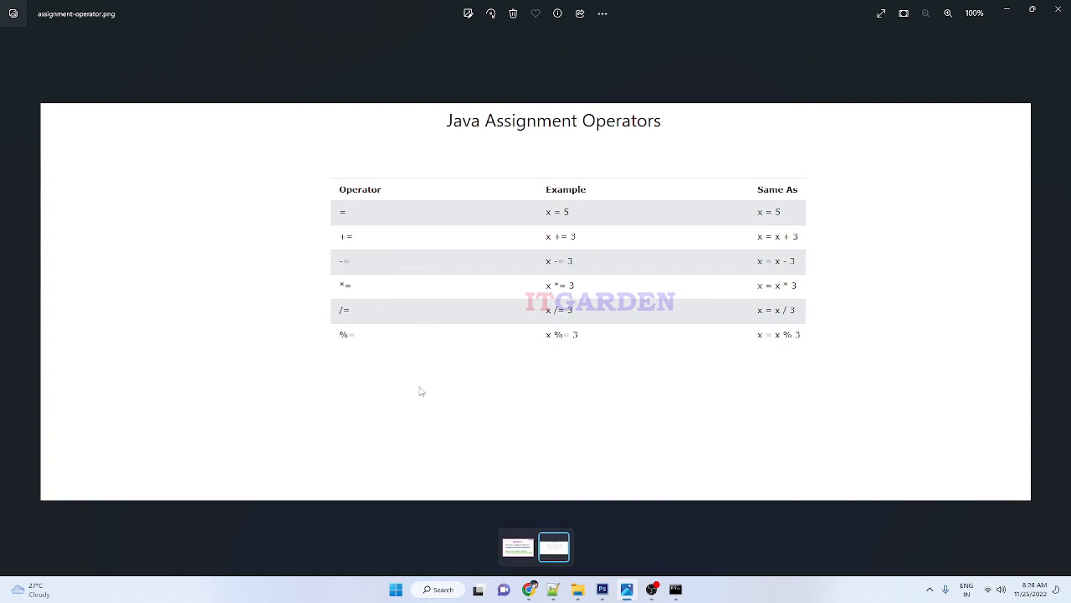
mouse_move(430, 303)
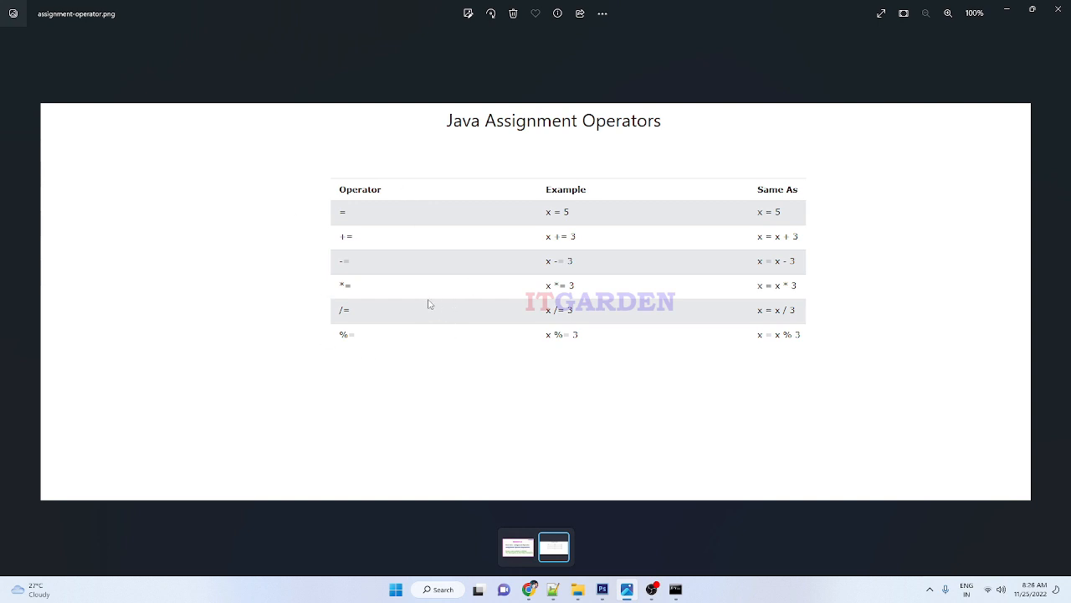
mouse_move(437, 256)
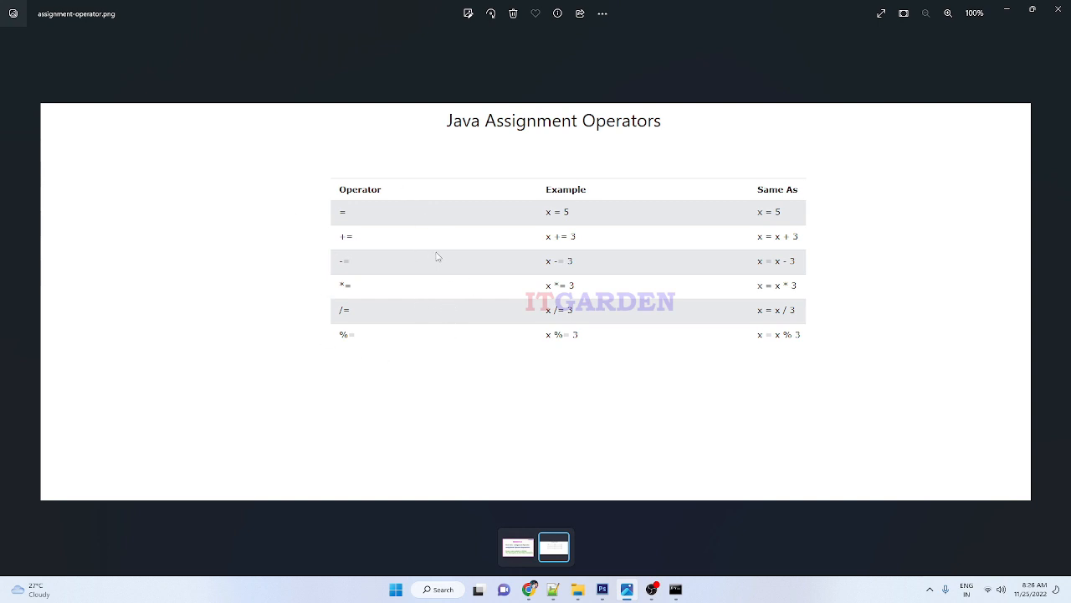
mouse_move(366, 246)
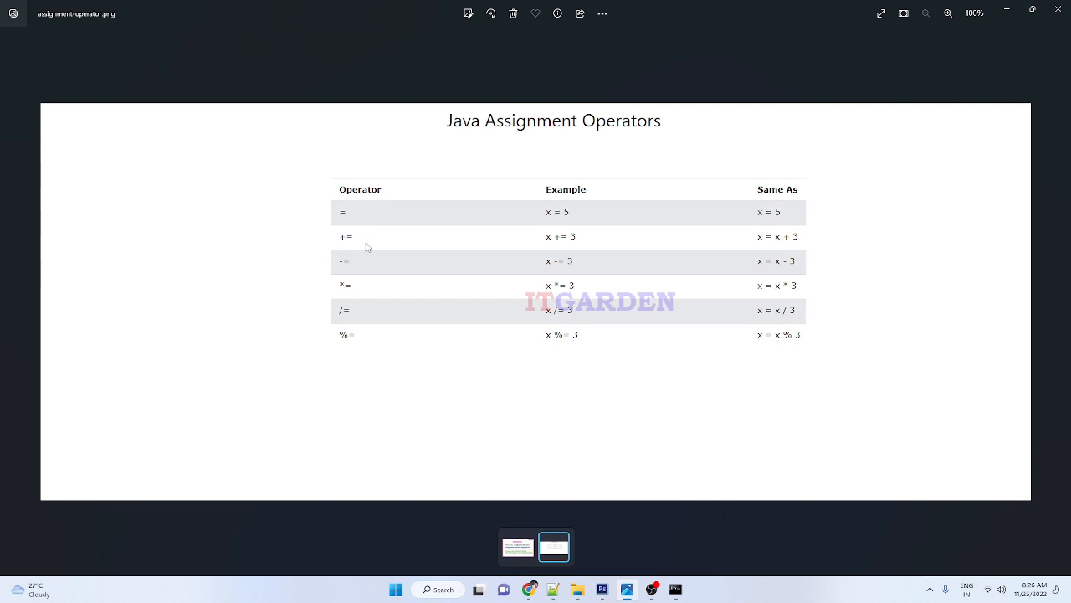
mouse_move(398, 411)
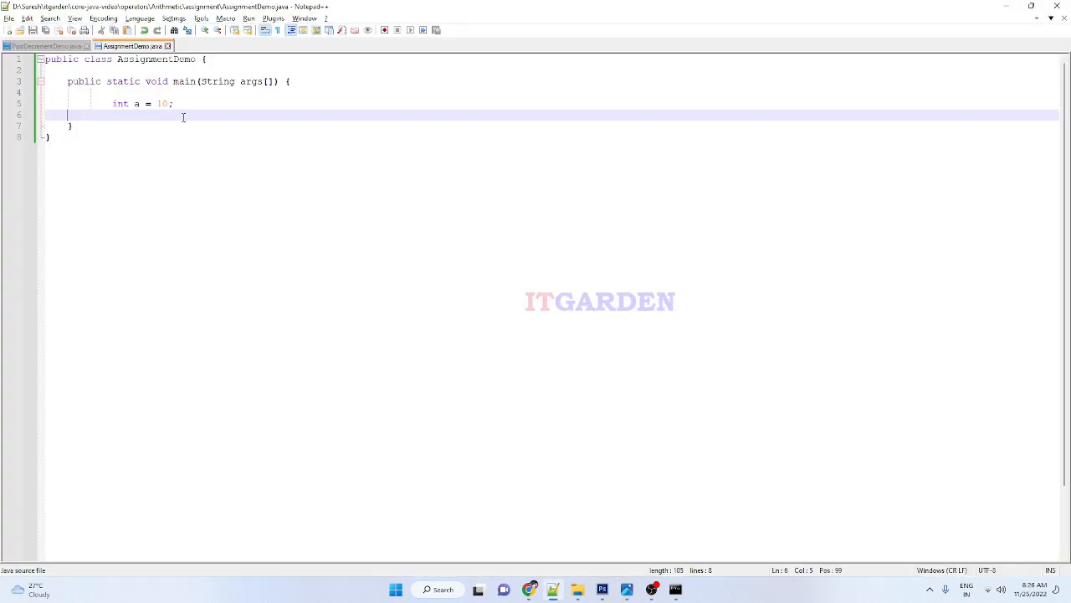
Add System.out.println("A = " + a); on line 6 and a = a + 5; on line 8
type("System.out.println(\"A = \" + a);")
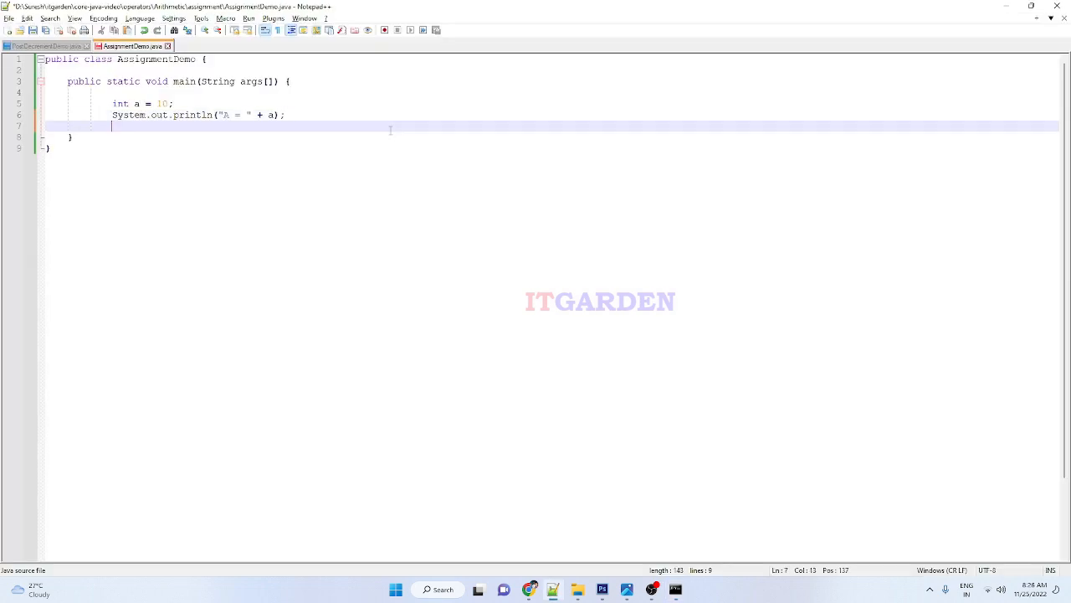
type("a")
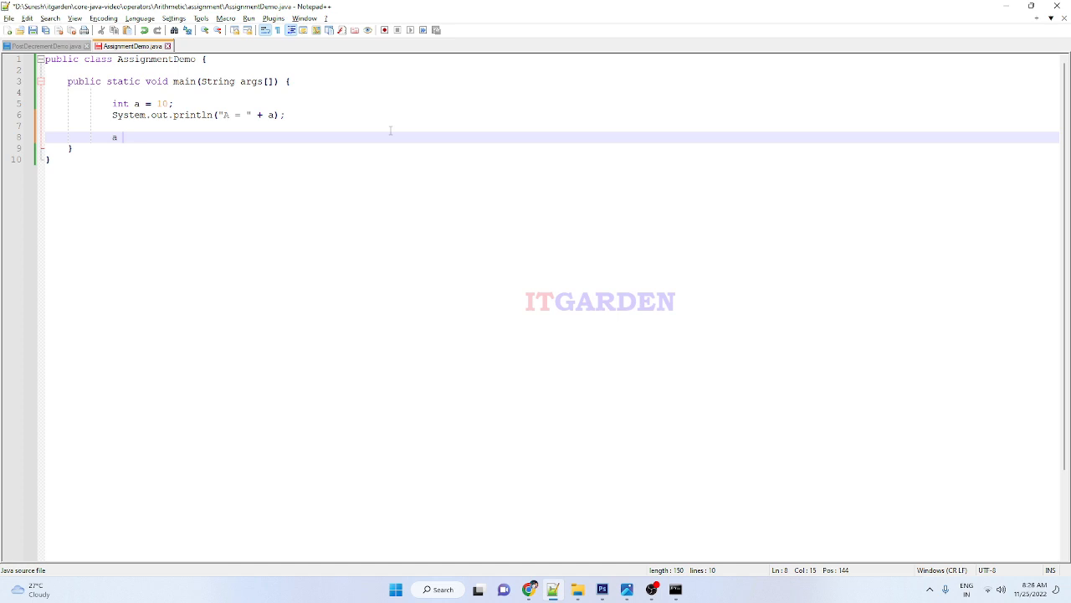
type("= a")
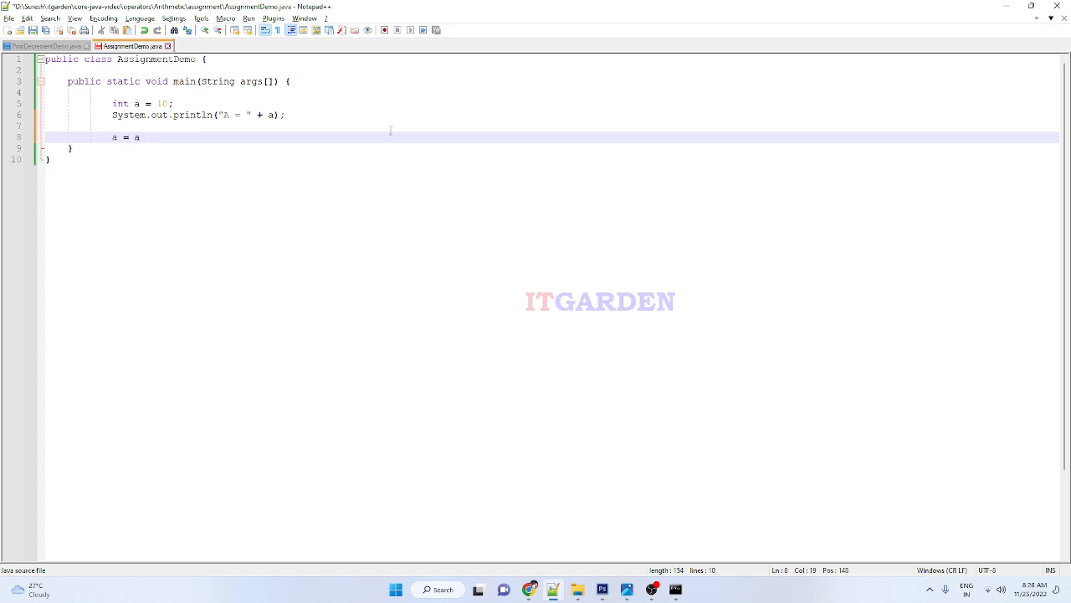
type("+ 5;")
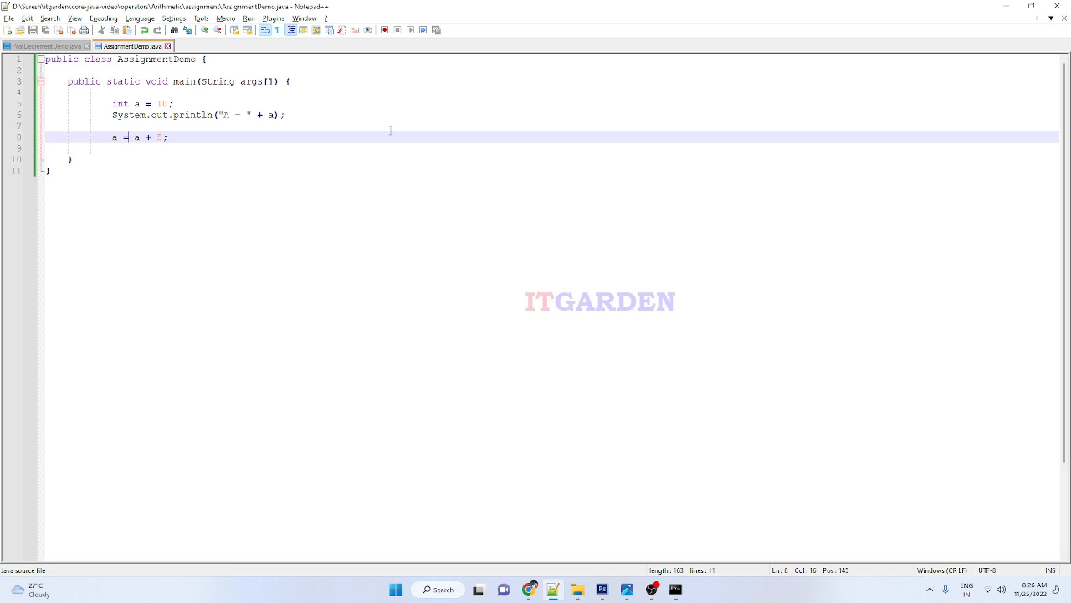
double_click(137, 136)
type("System.out.println(\"A = \" + a);")
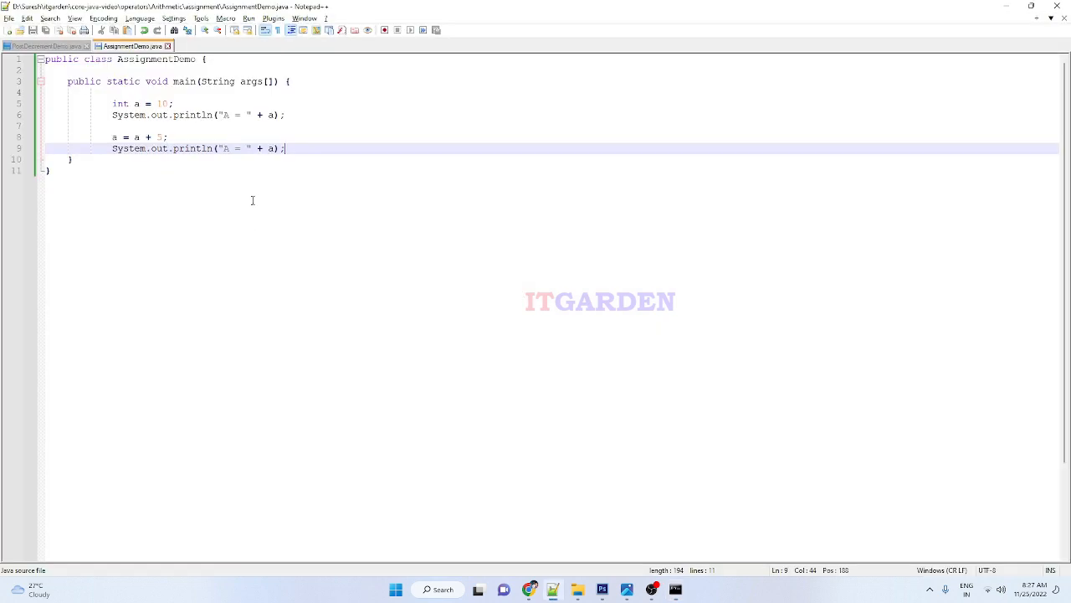
Add comments // 10 and // 15 after the two println statements
type("//")
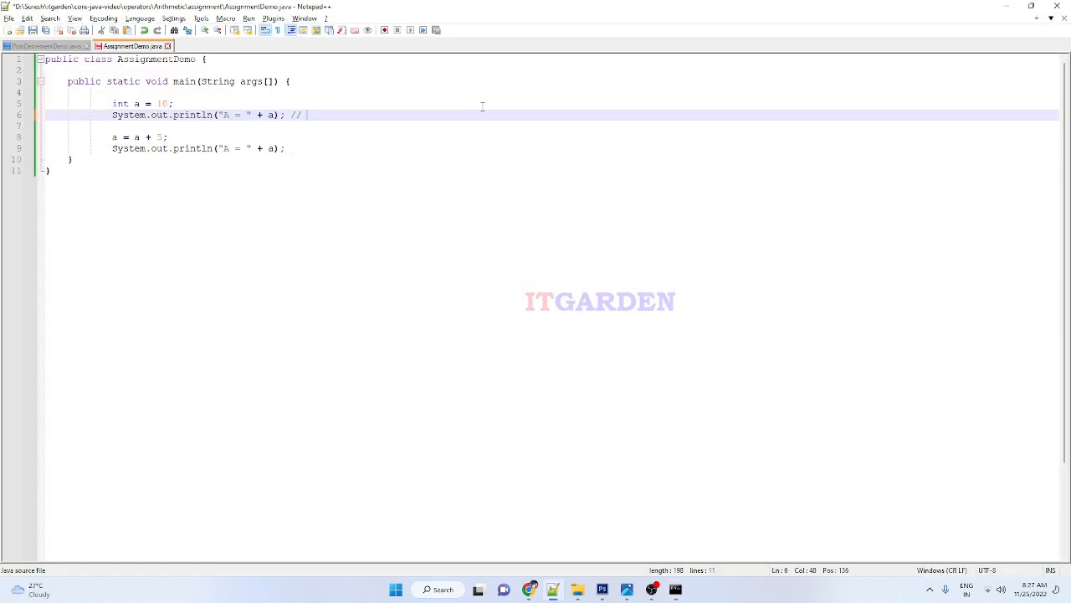
type("10")
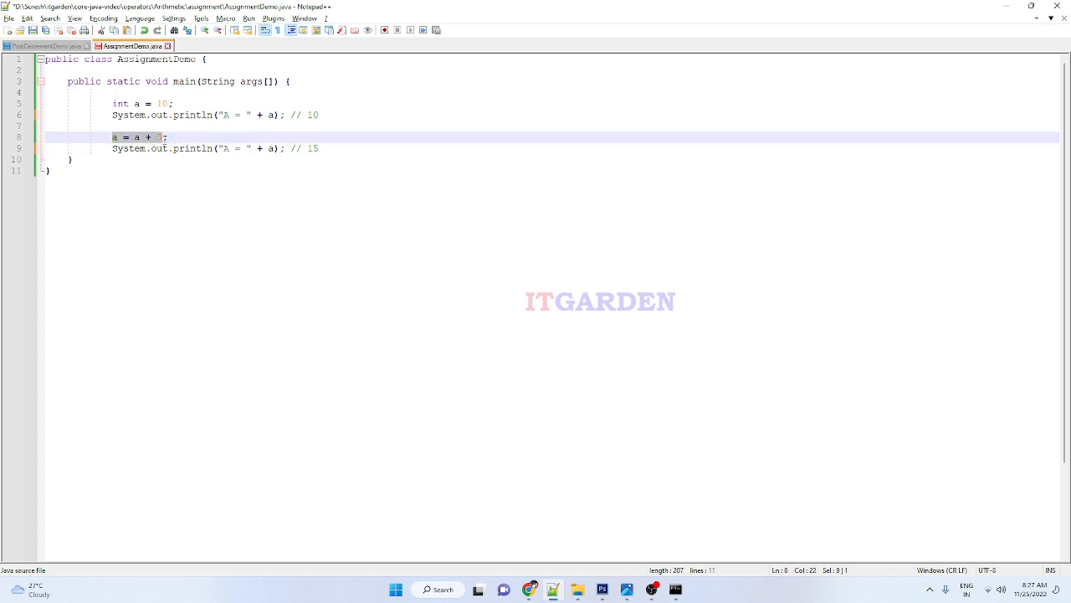
type("5")
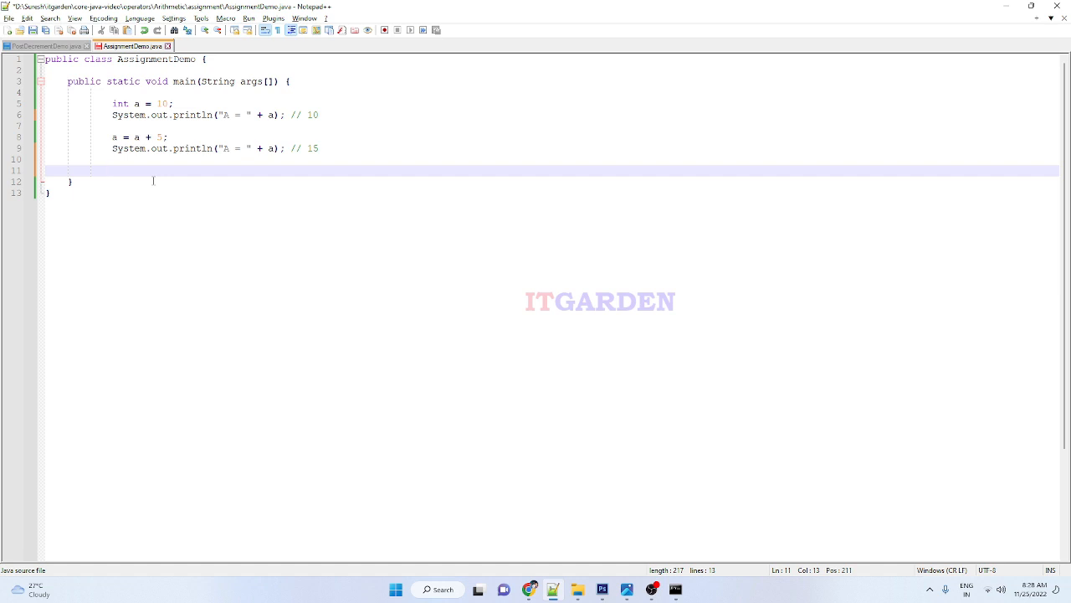
Write a += 5 // a = a + 5 on line 11 and select 'a = a + 5;' to compare
type("a +")
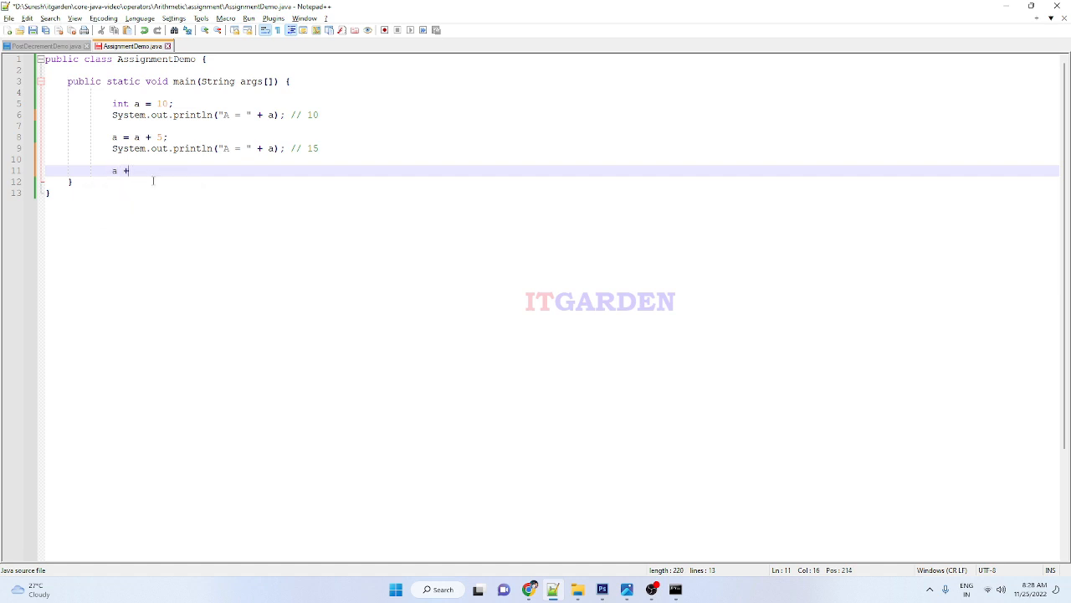
type("= 5")
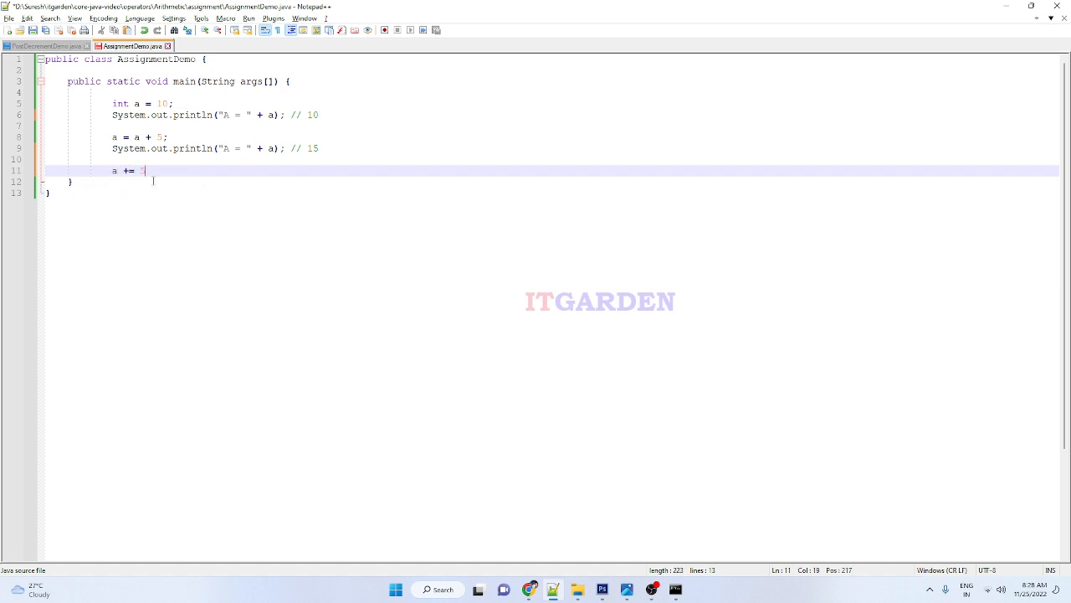
type("5")
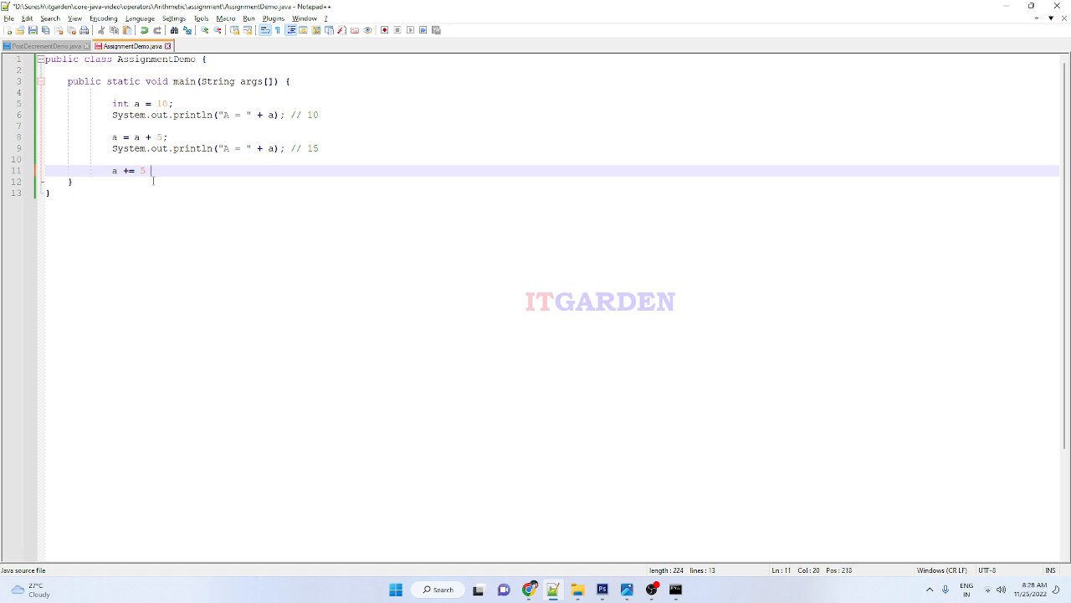
type("/")
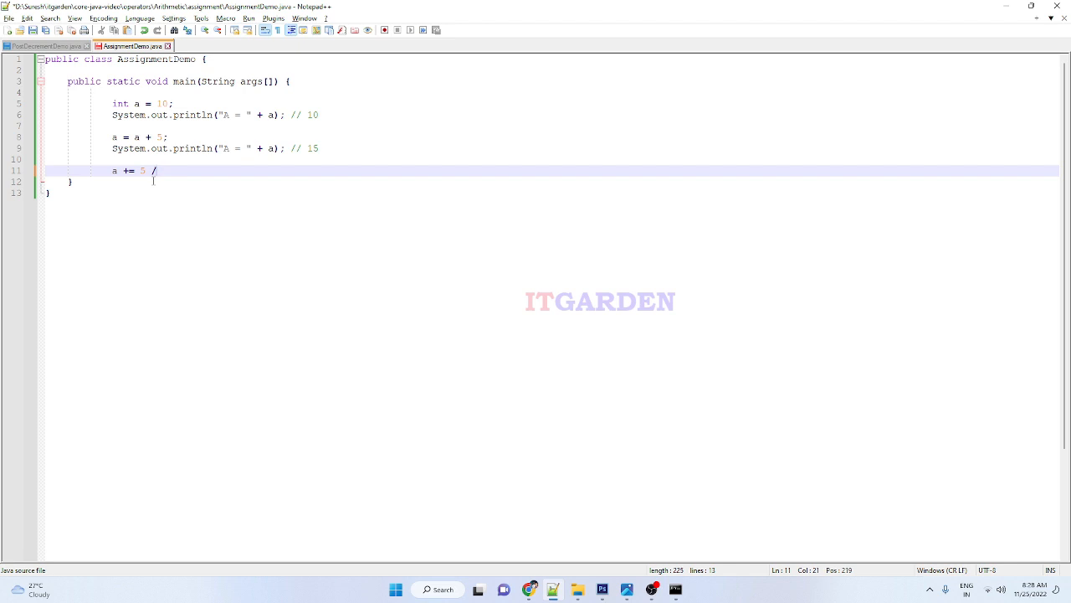
type("/ a = a +")
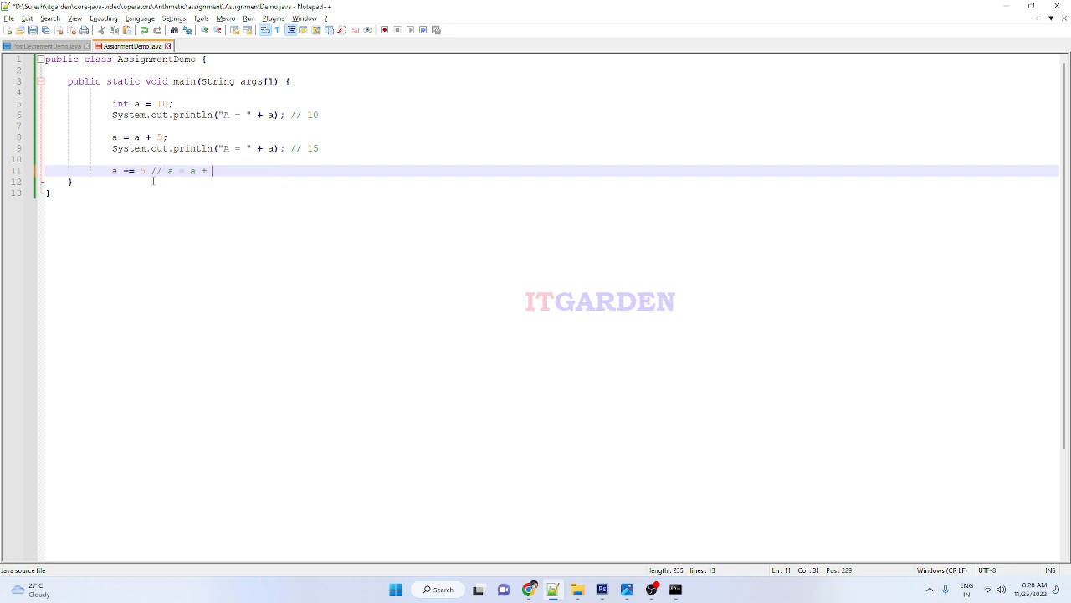
type("5")
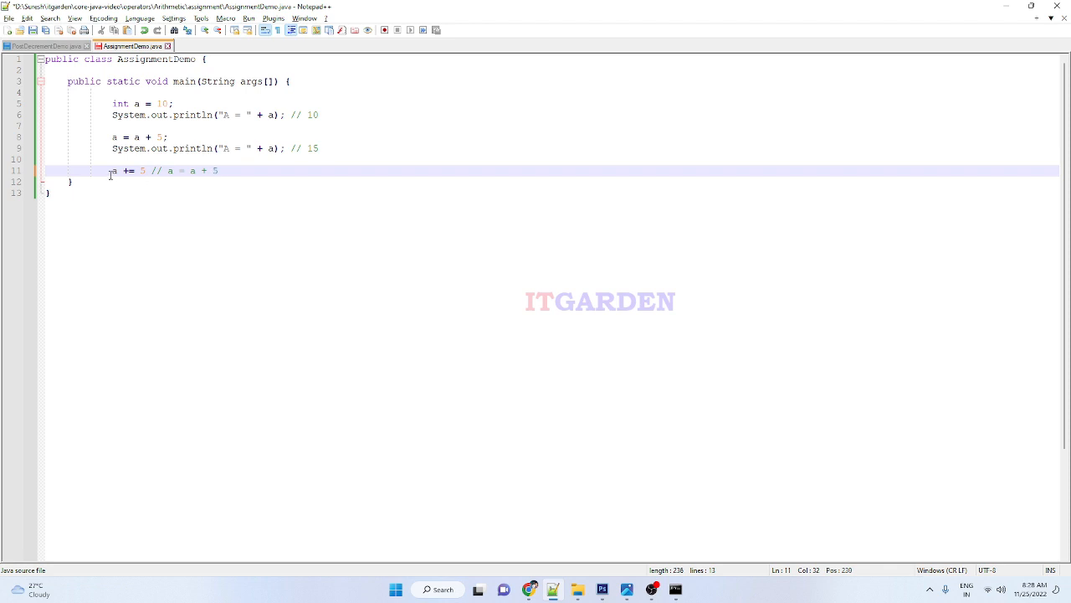
left_click_drag(109, 171, 146, 171)
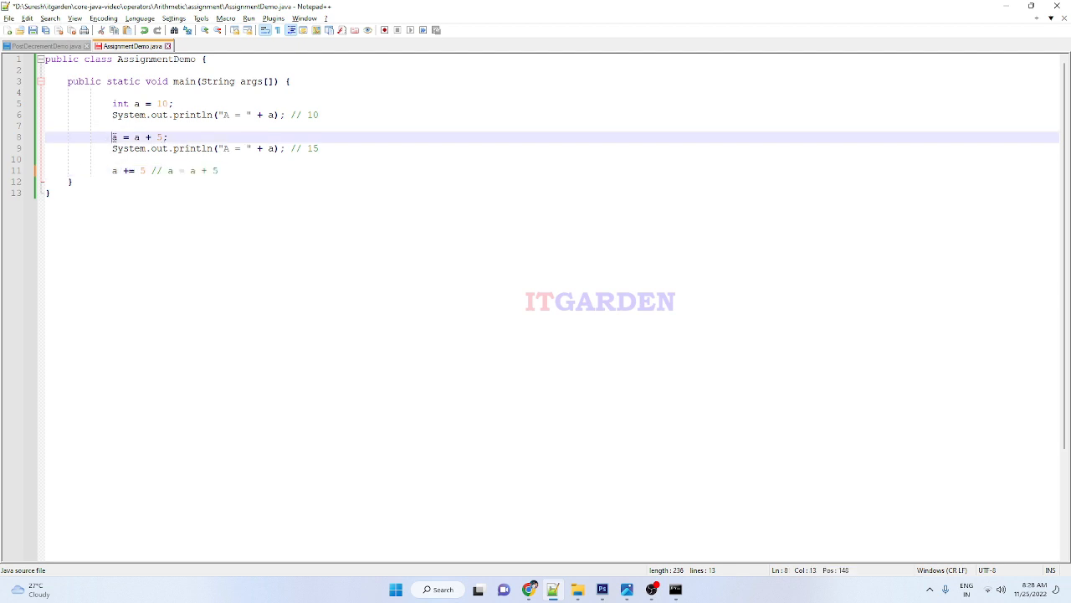
left_click_drag(113, 136, 167, 137)
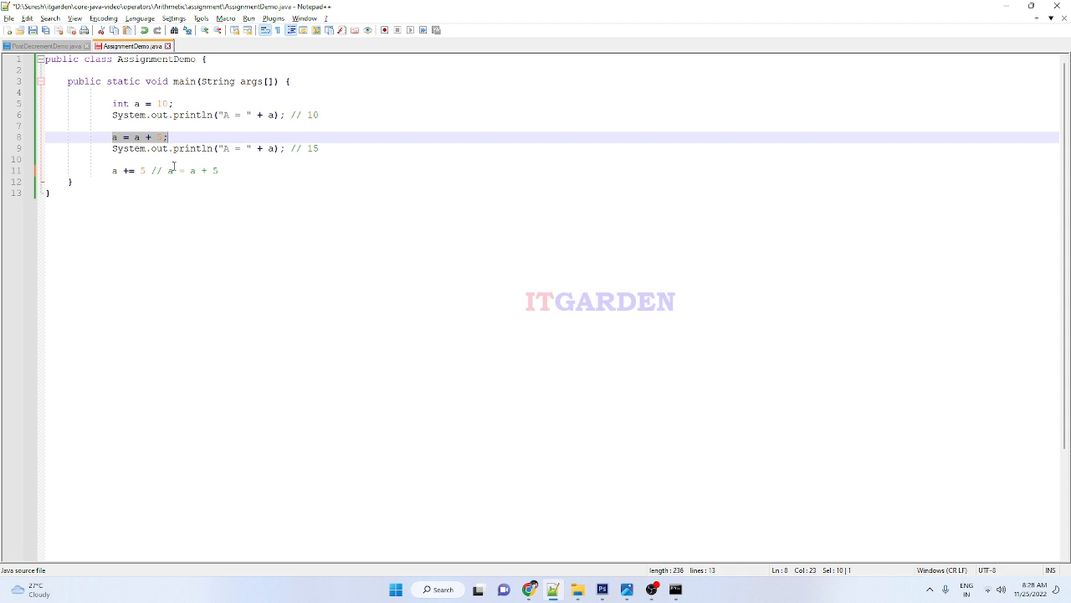
mouse_move(150, 211)
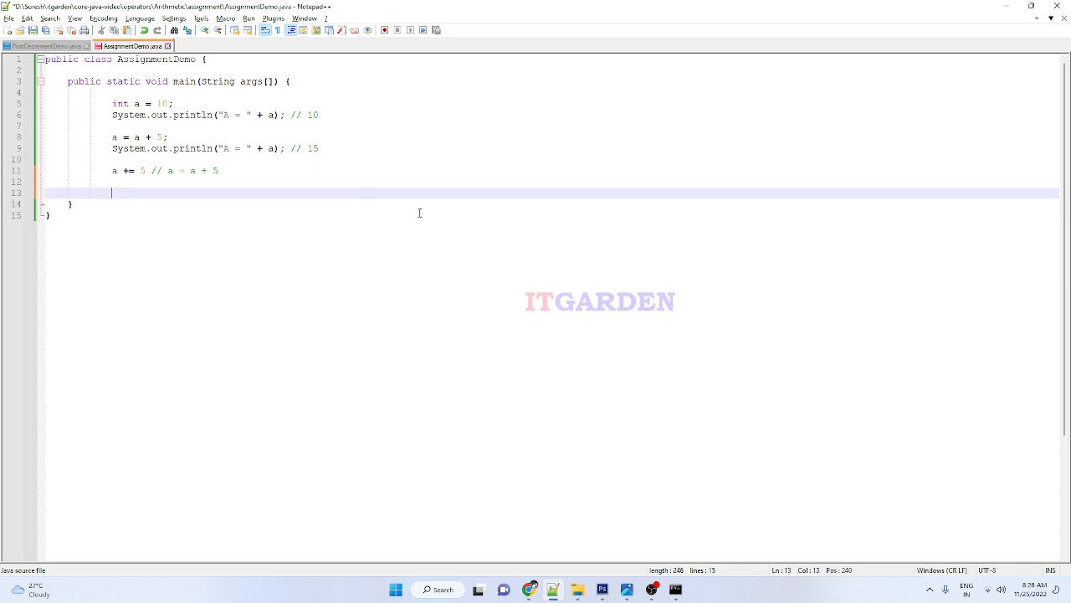
Add System.out.println("A = " + a); // 20 on line 13 and a semicolon after a += 5
type("System.out.println(\"A = \" + a); //")
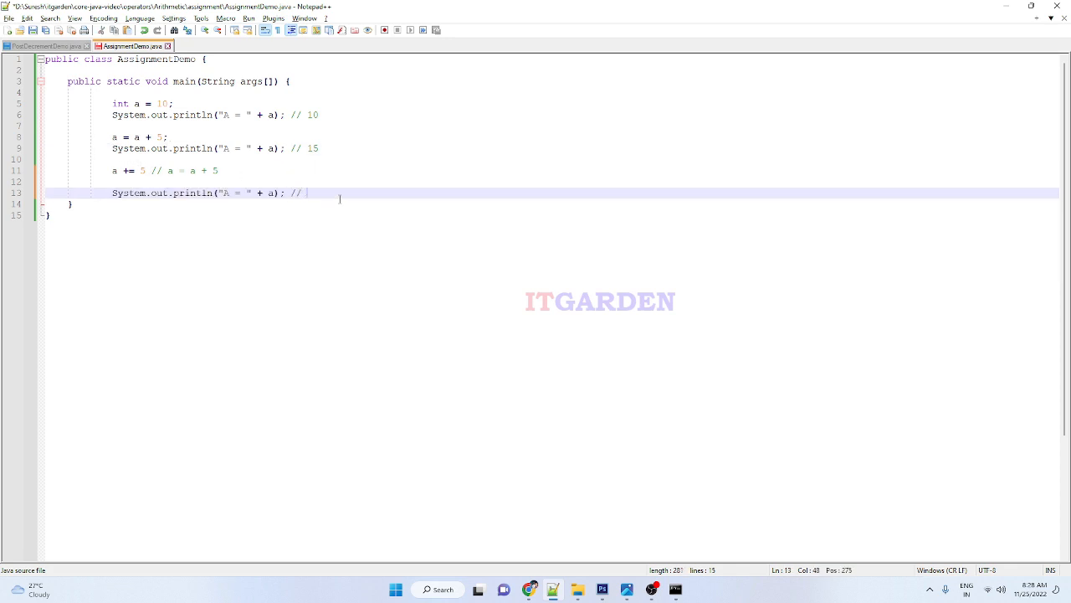
type("20")
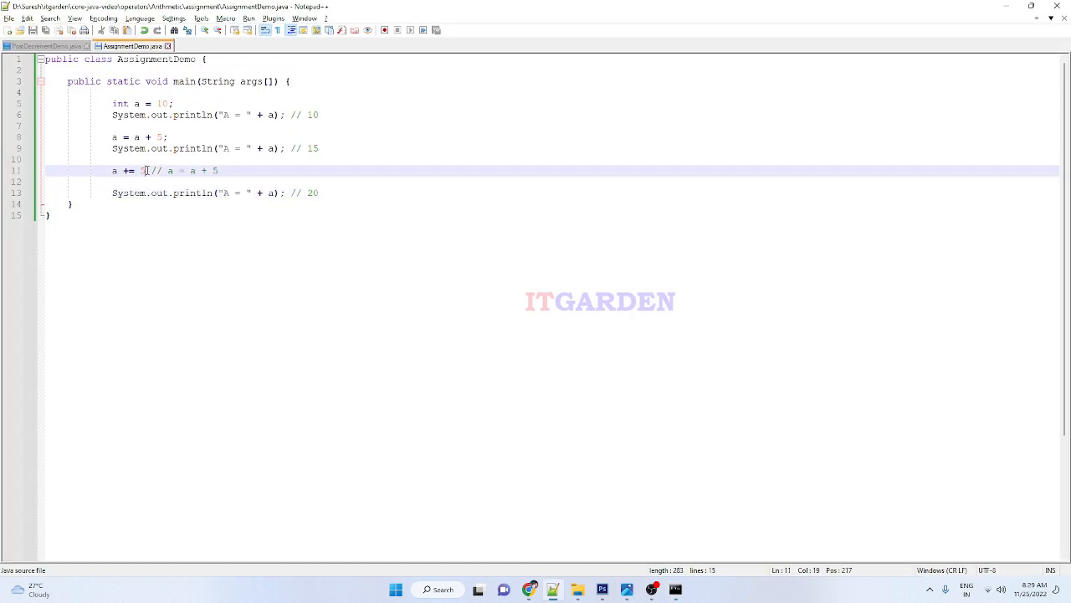
type(";")
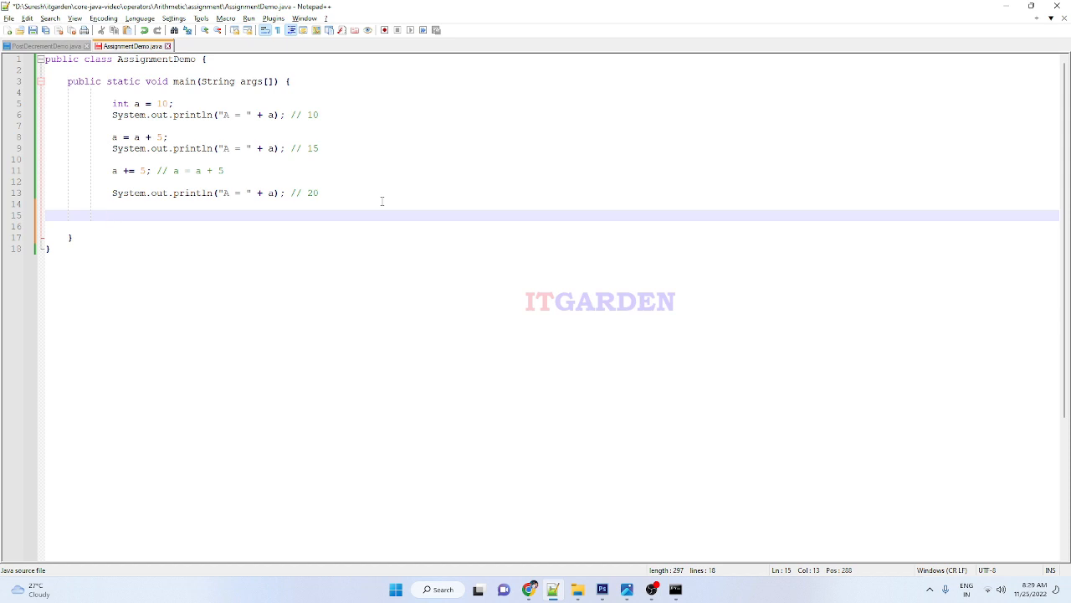
Write a -= 5 on line 15, correcting a mistyped operator along the way
type("a")
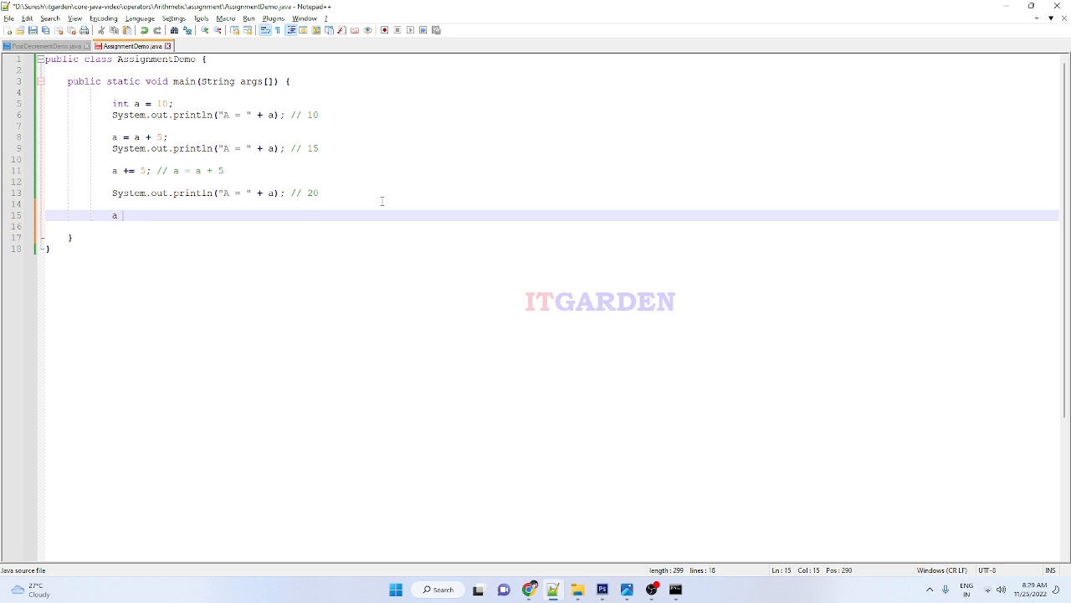
type("-")
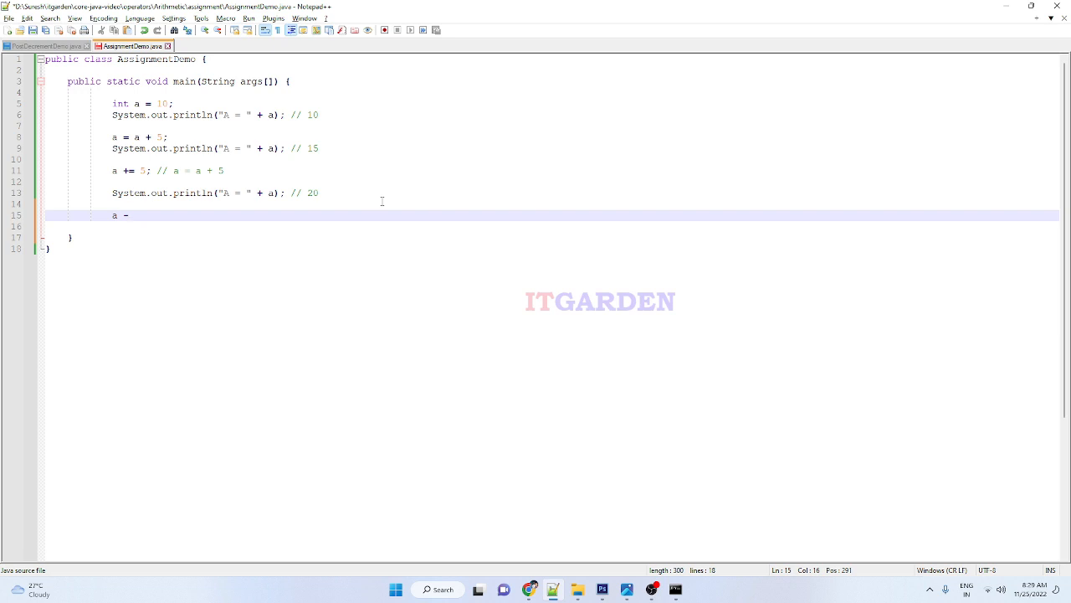
type("=")
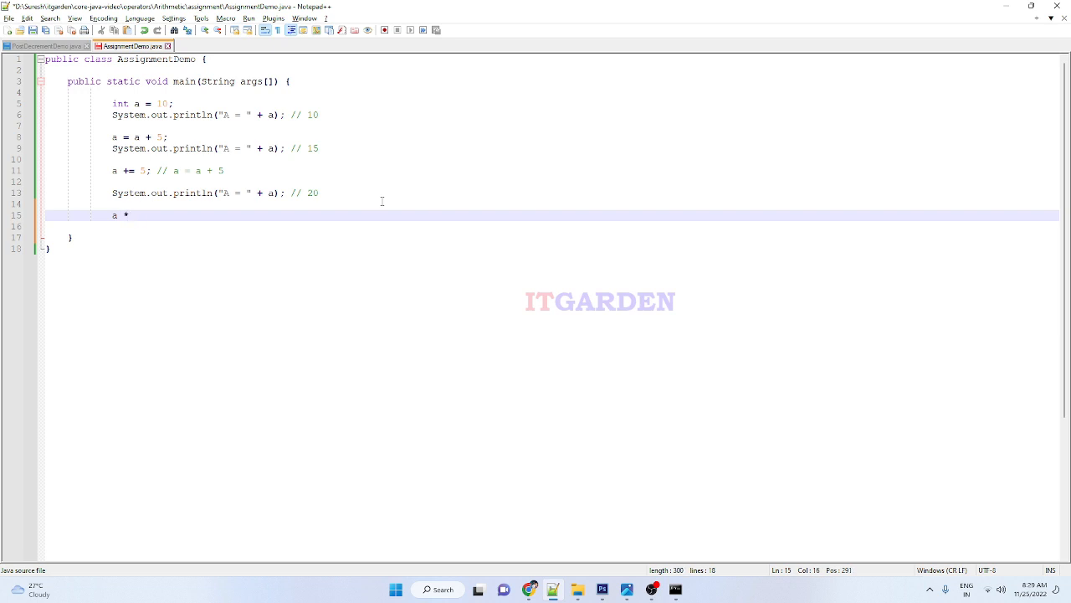
type("=")
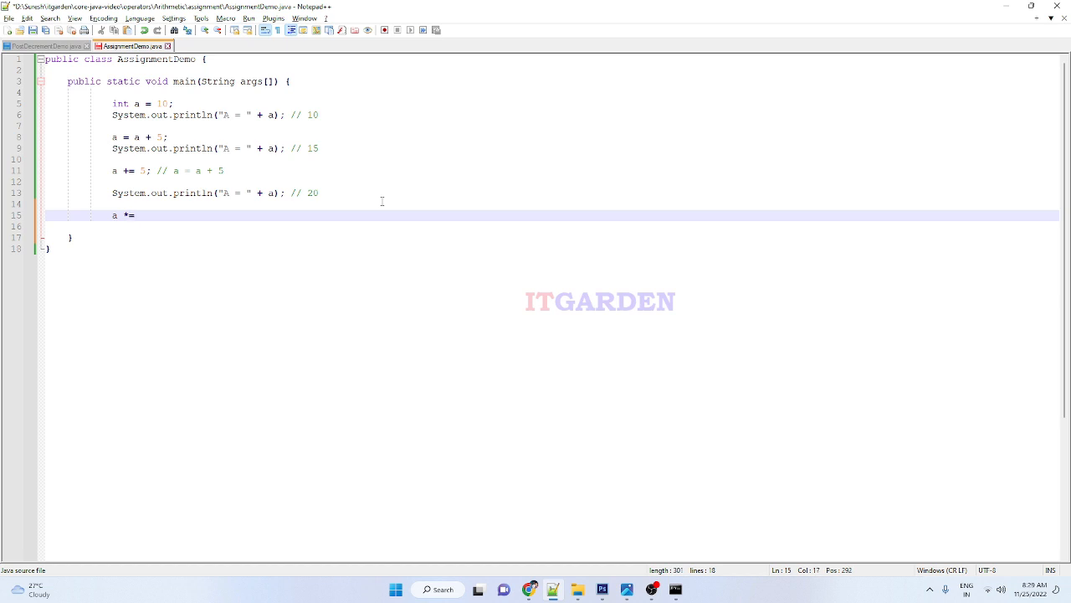
key("BackSpace")
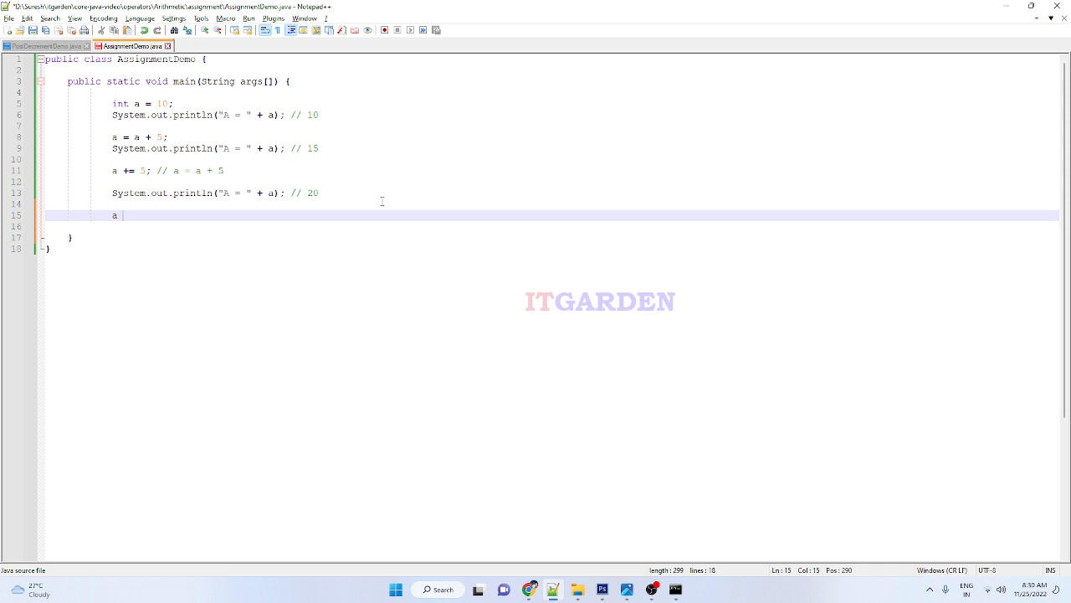
type("-")
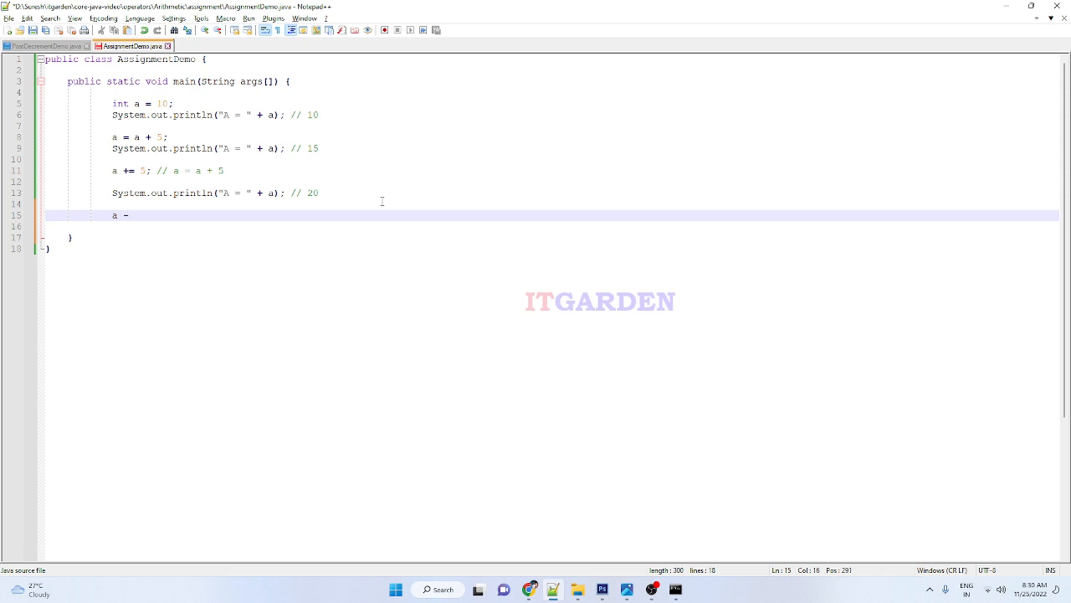
type("=")
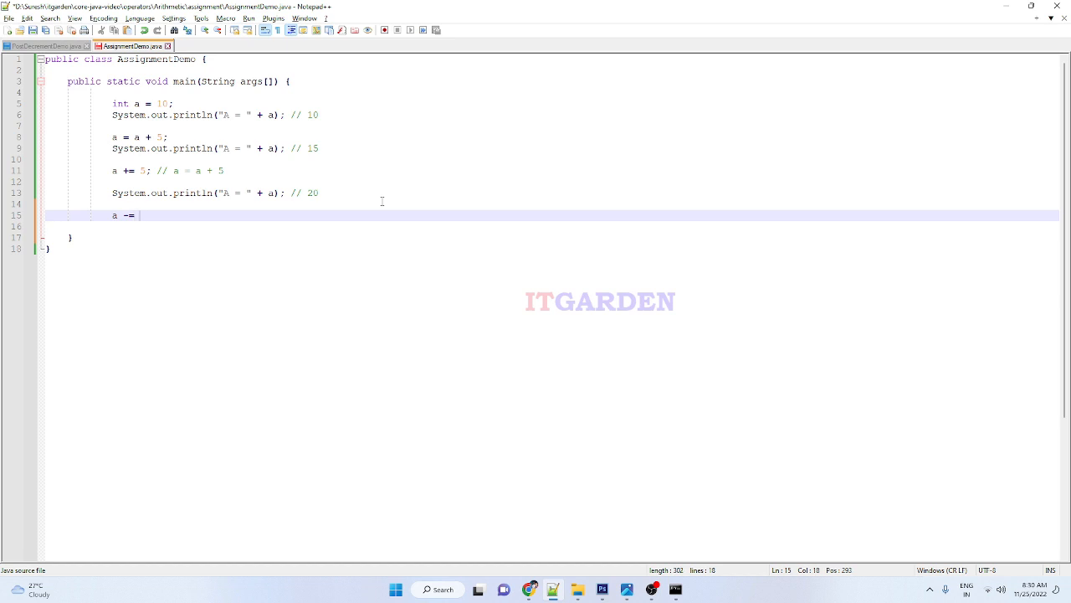
type("5;")
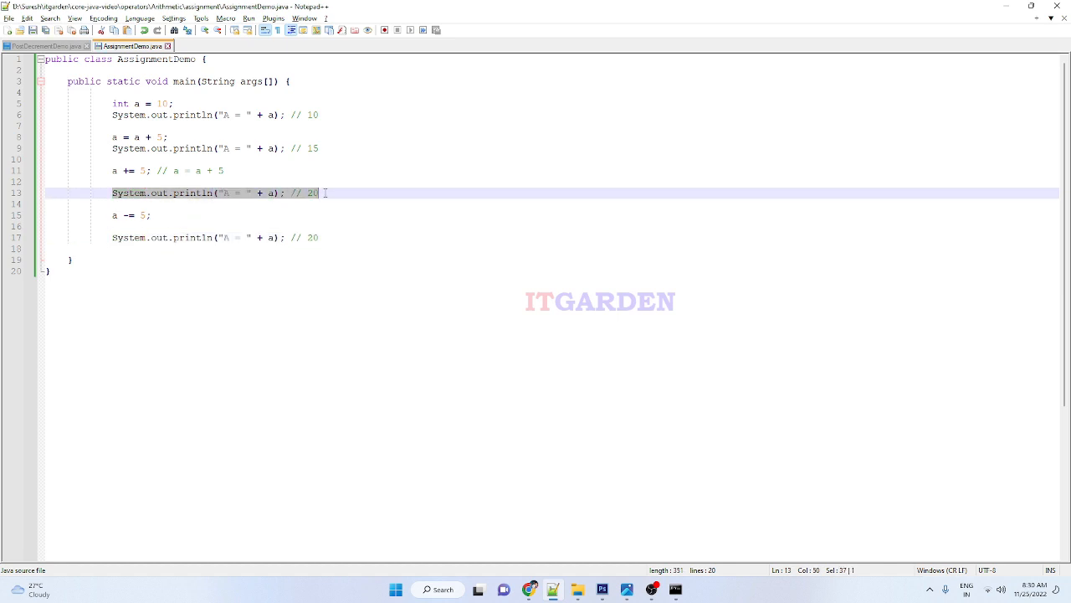
Append the comment // a = a - 5 to the a -= 5; line
left_click(142, 203)
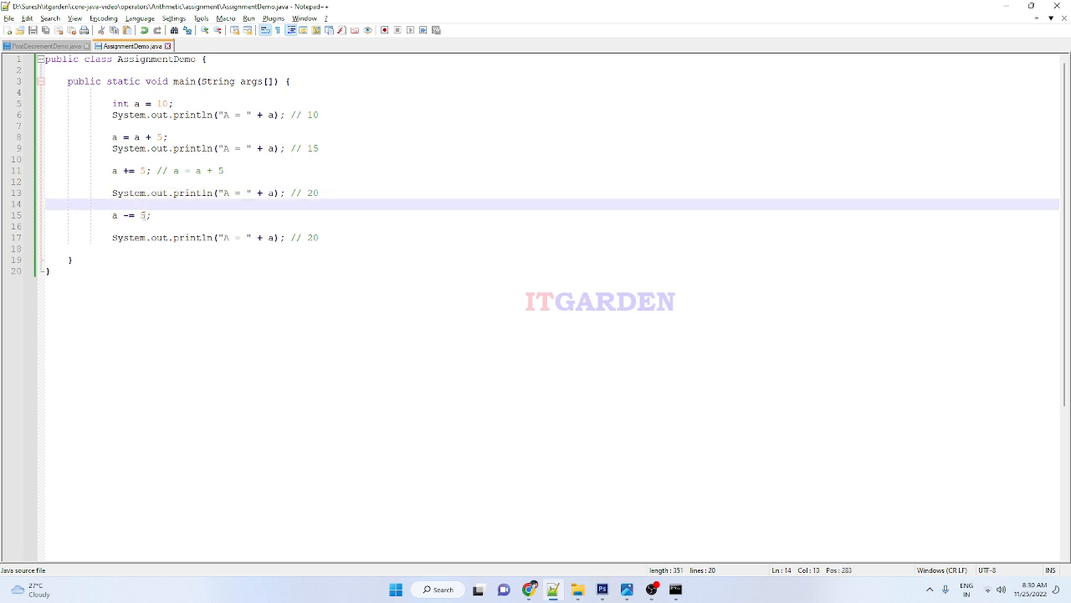
type("// a = a")
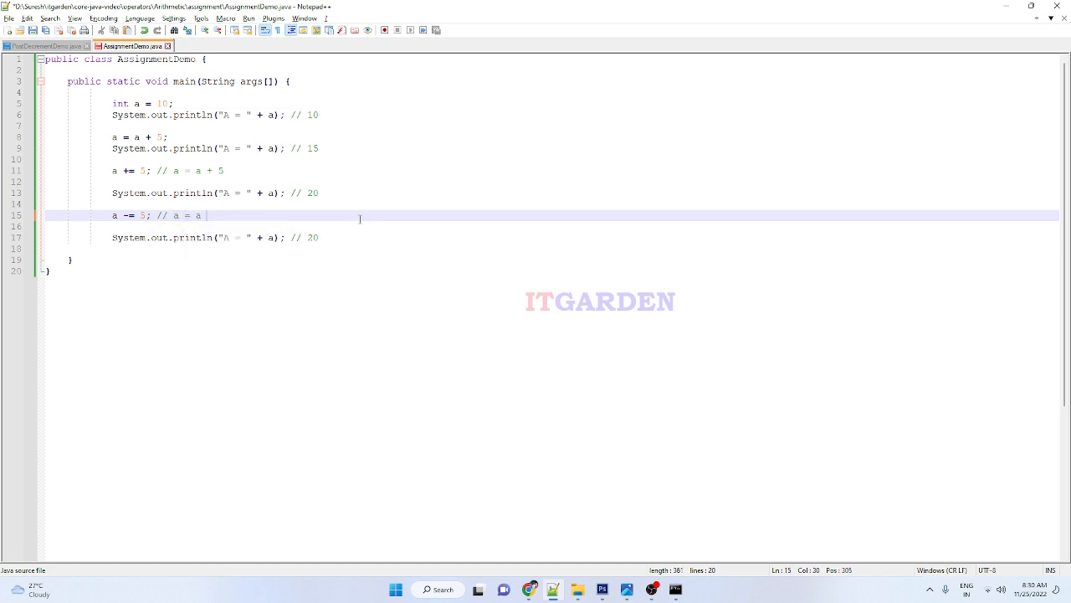
type("- 5")
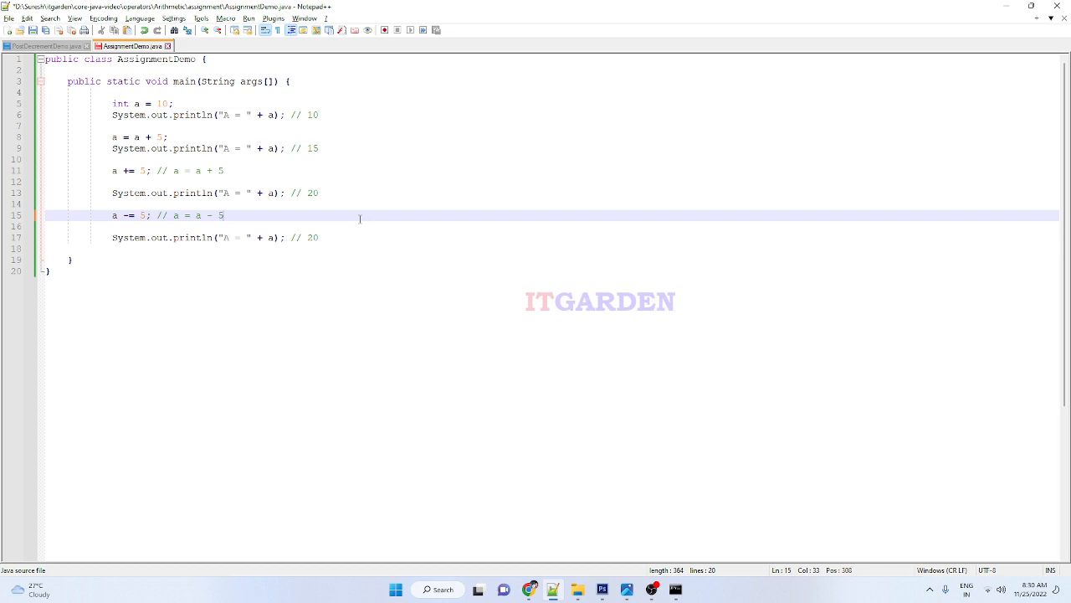
mouse_move(186, 243)
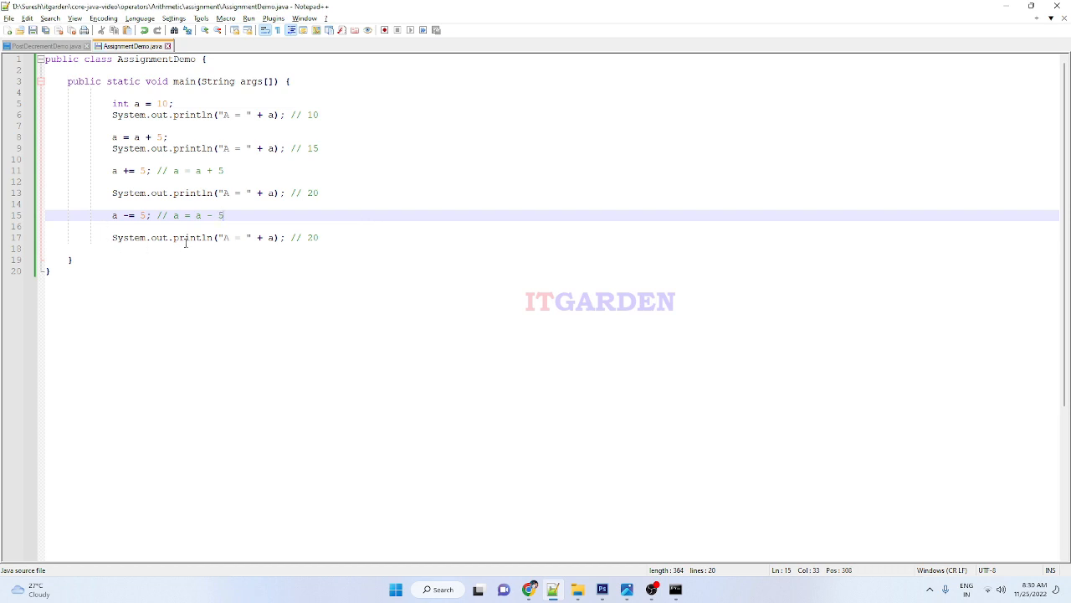
mouse_move(289, 202)
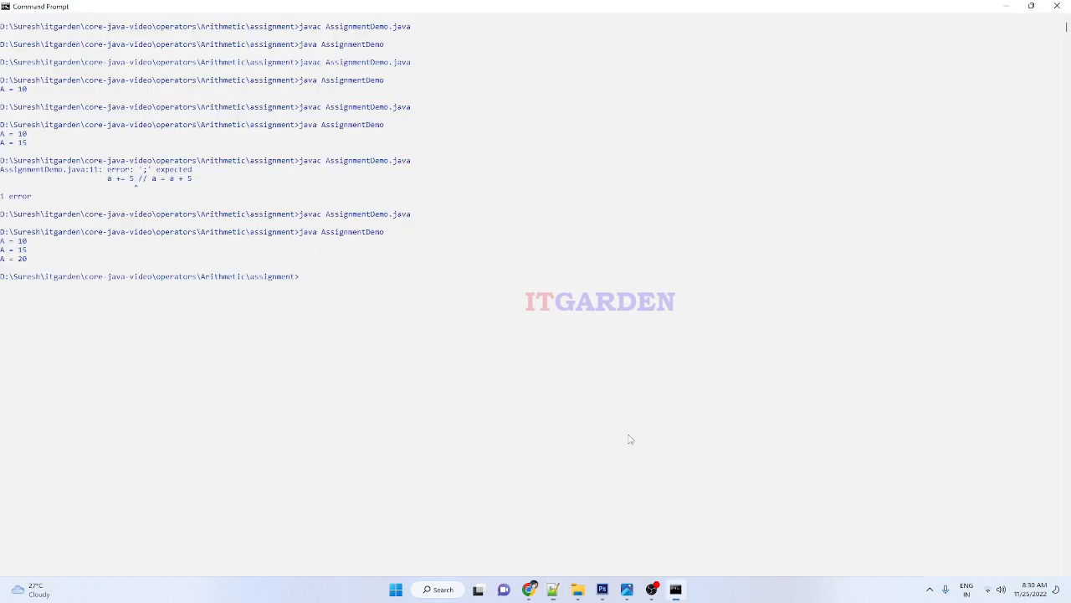
Compile with javac AssignmentDemo.java in Command Prompt
type("javac AssignmentDemo.java")
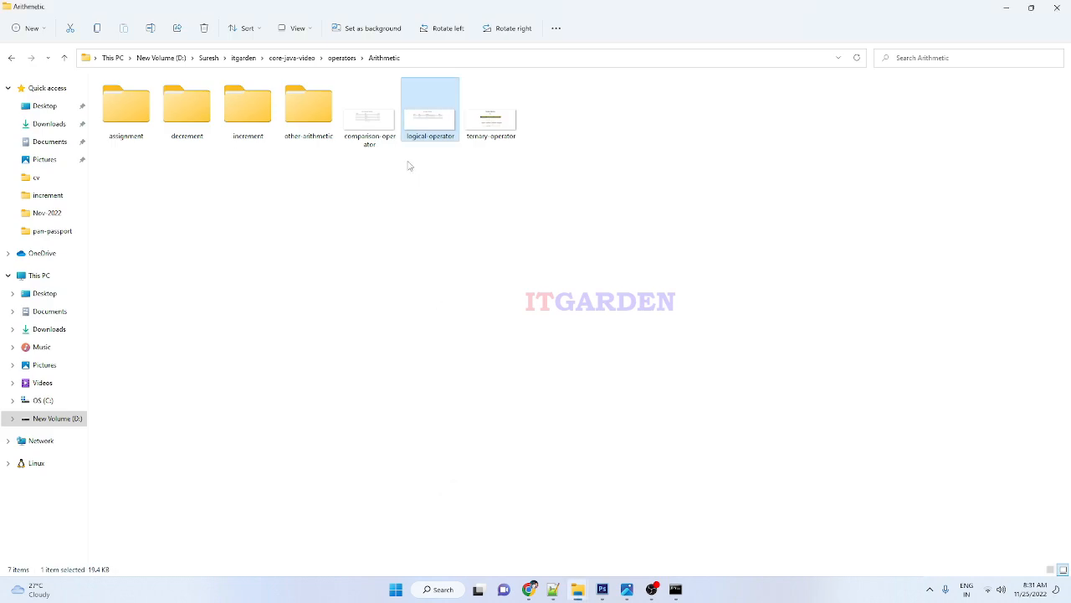
Open the comparison-operator image from the Arithmetic folder in Photos
left_click(369, 113)
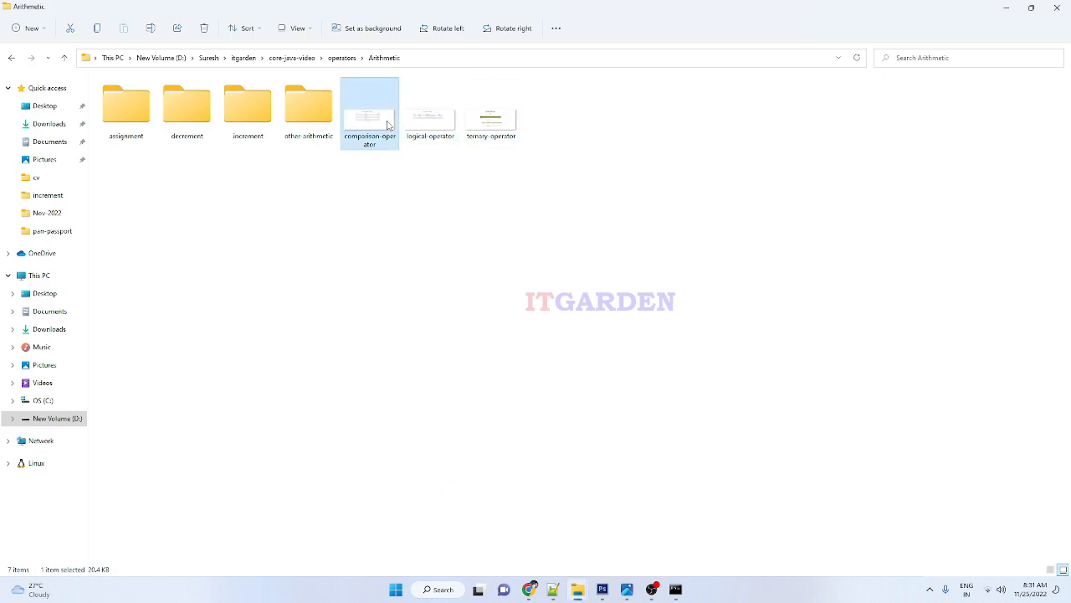
double_click(369, 113)
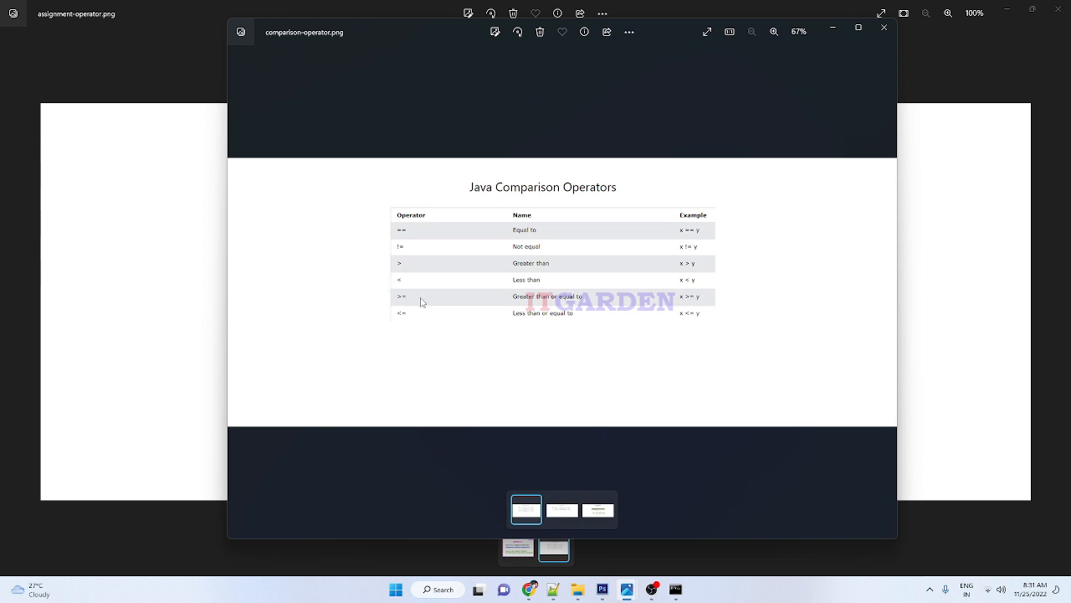
mouse_move(449, 319)
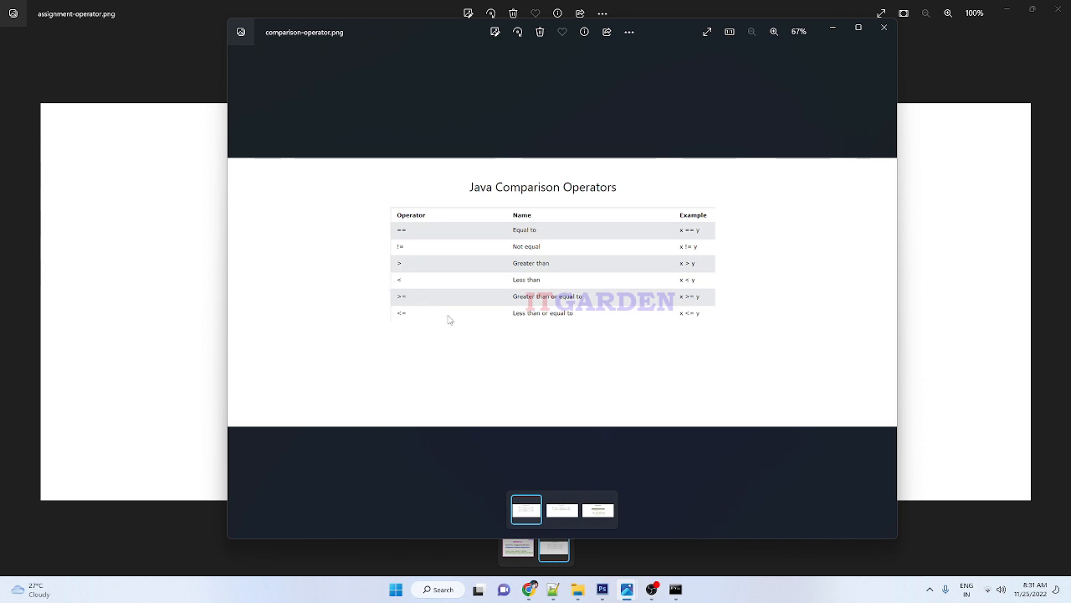